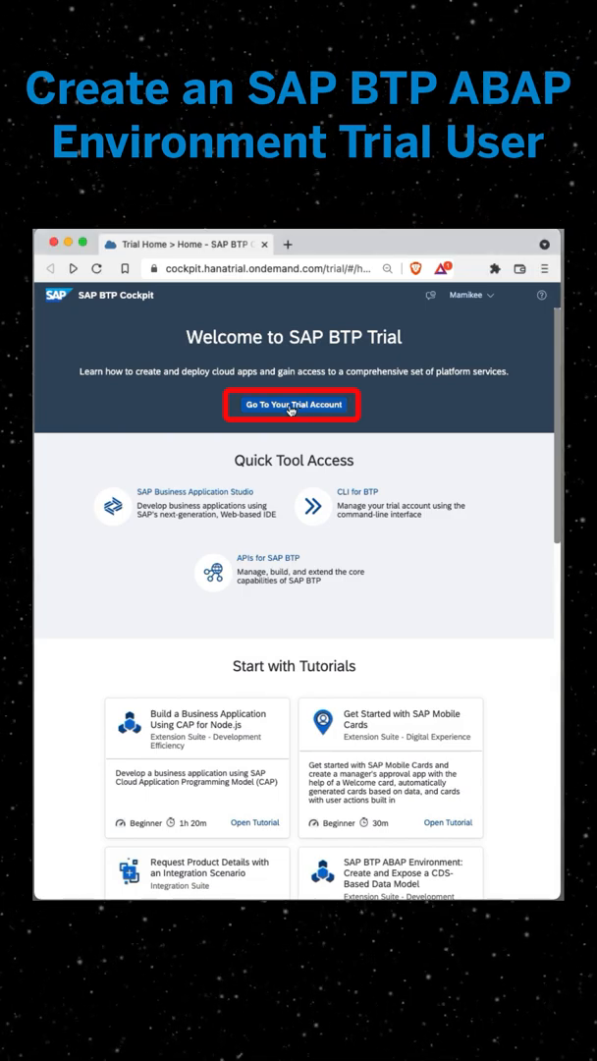
Enter the trial account and open the 'Prepare an Account for ABAP Trial' booster.
left_click(291, 405)
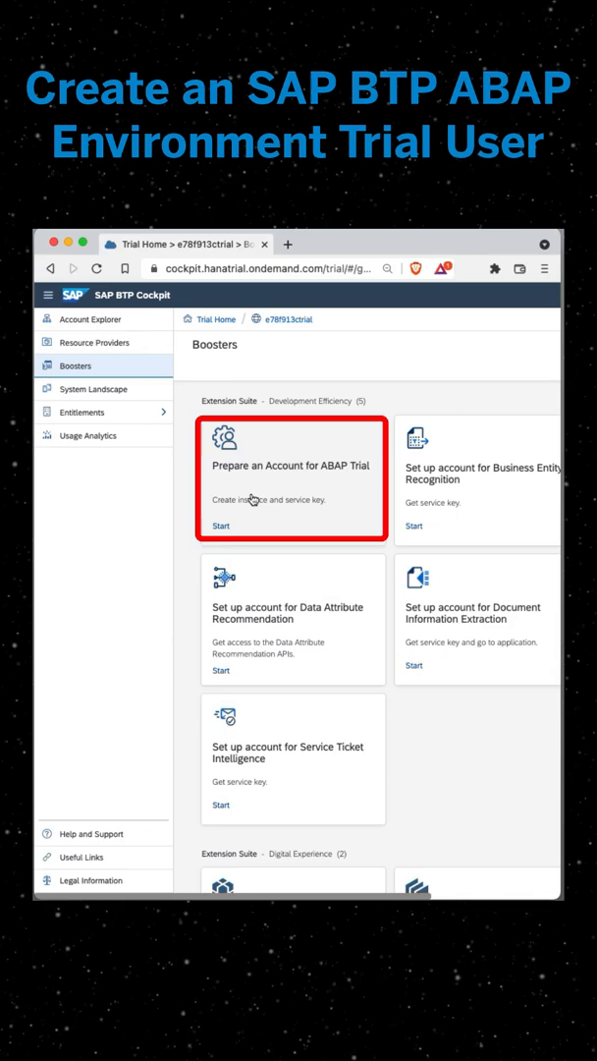
left_click(220, 525)
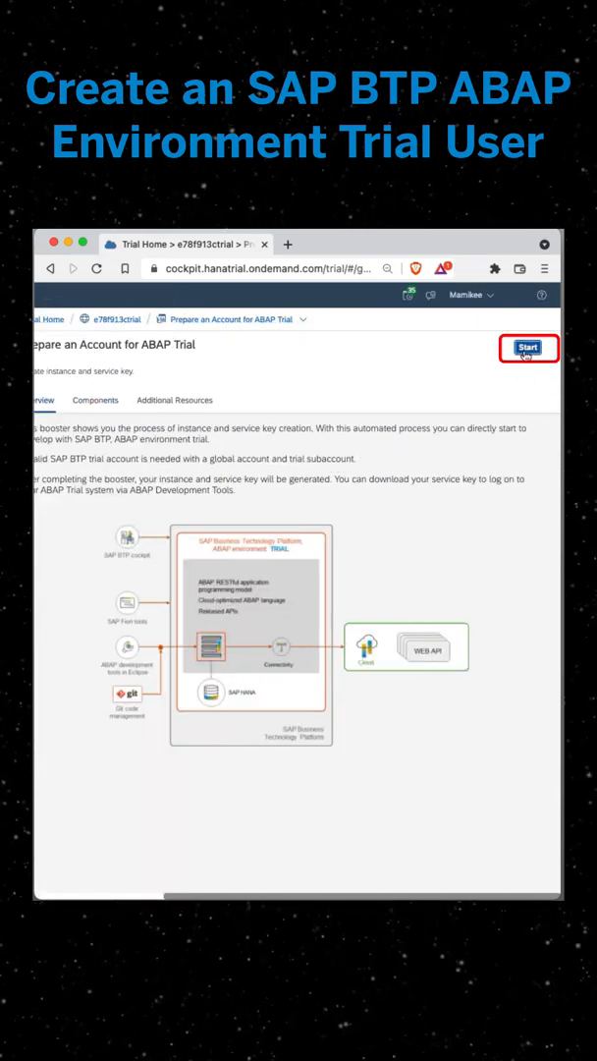
Start the ABAP trial booster and close its success message.
left_click(533, 348)
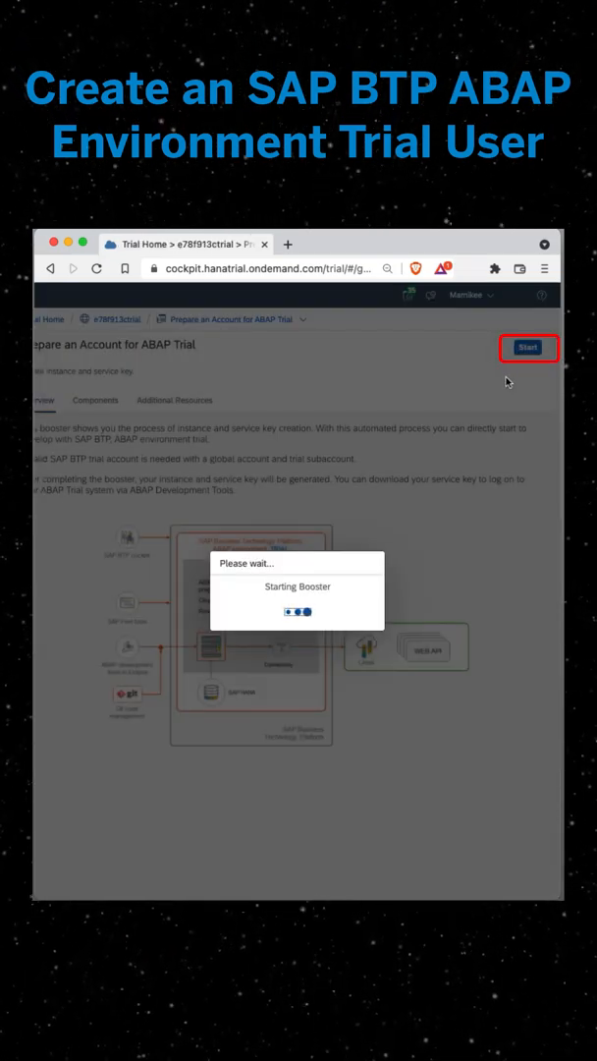
mouse_move(497, 383)
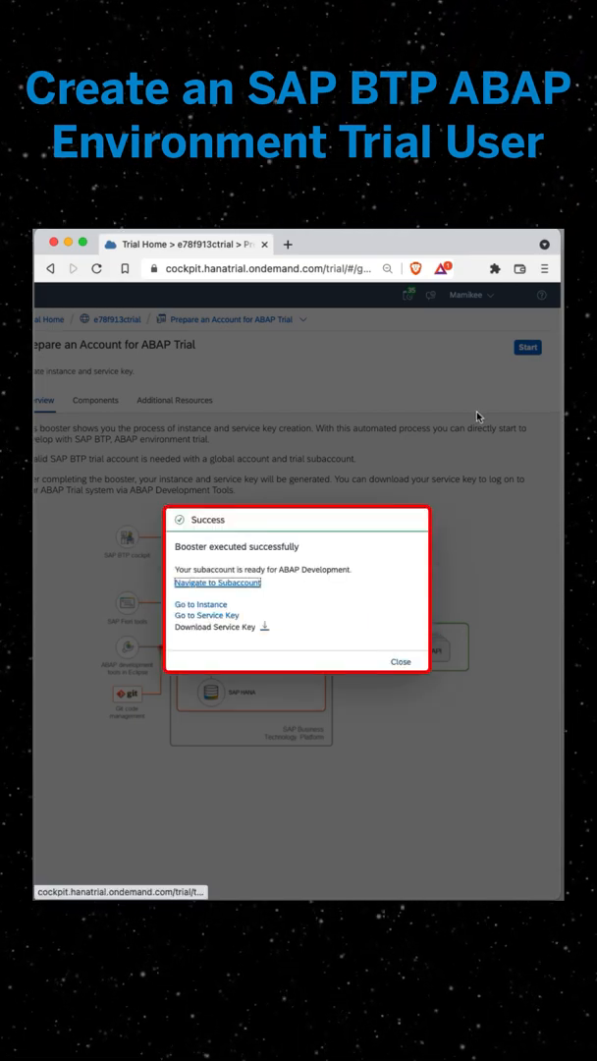
mouse_move(217, 582)
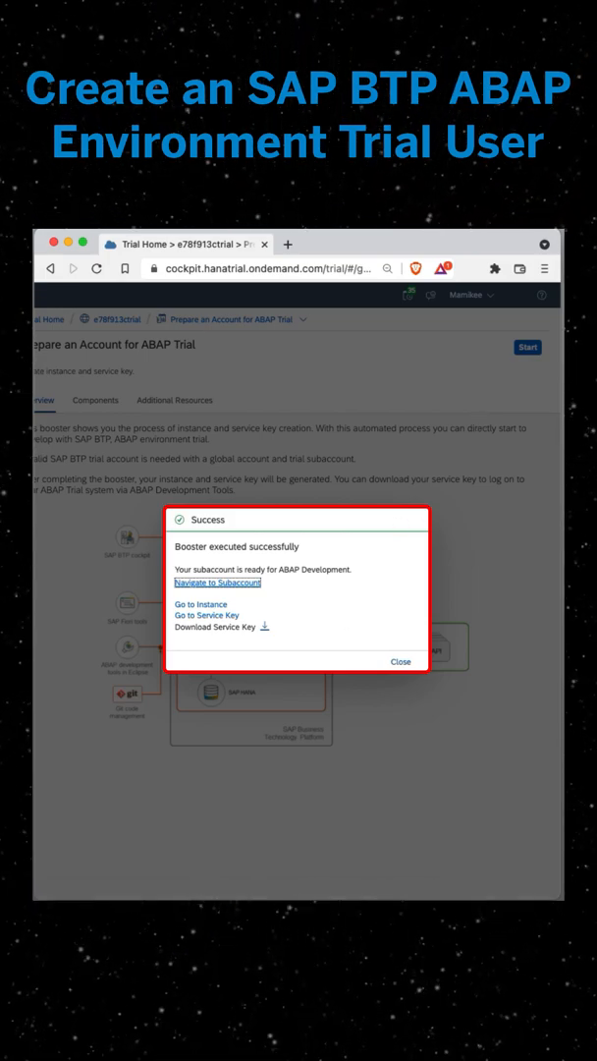
left_click(401, 661)
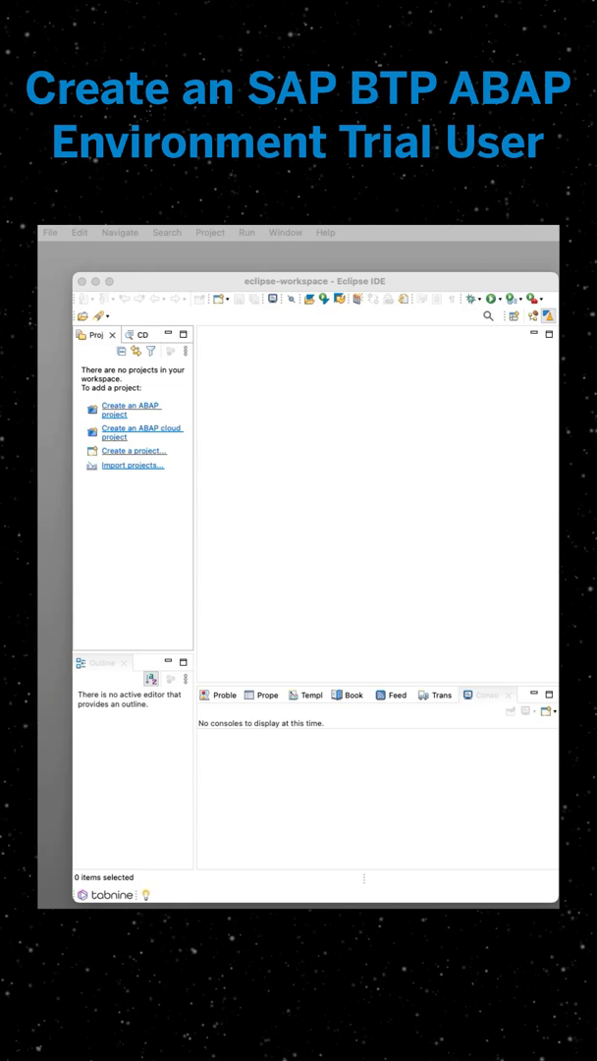
mouse_move(83, 273)
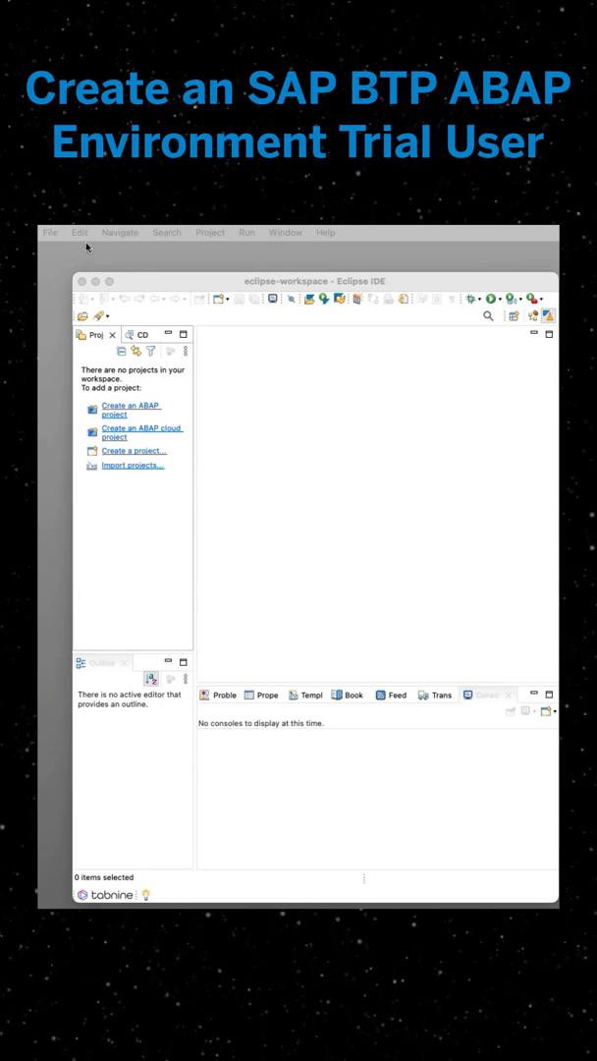
Open the Select a wizard dialog via File > New > Other.
left_click(49, 234)
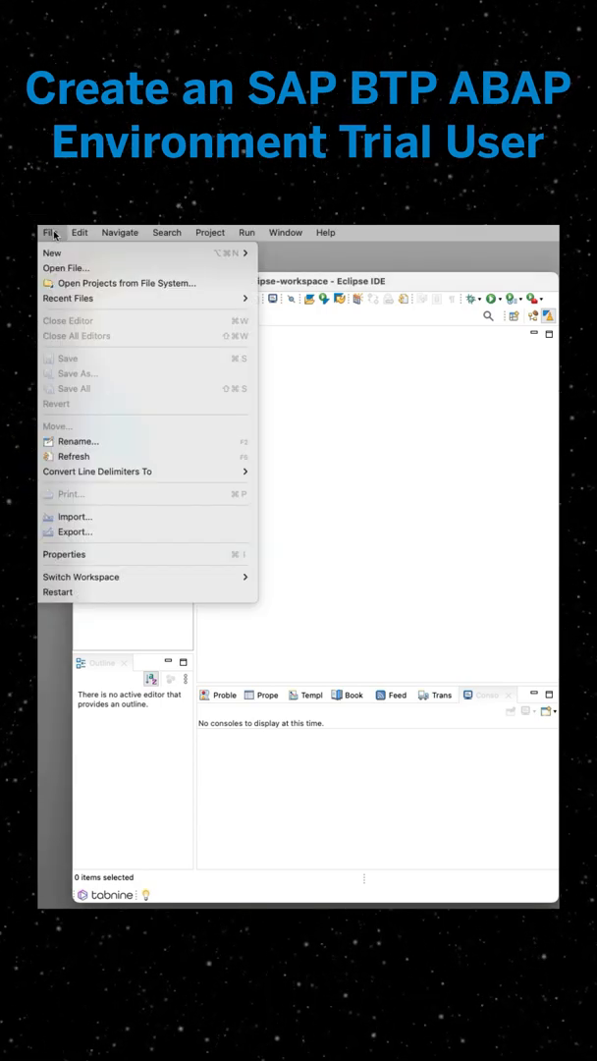
mouse_move(51, 253)
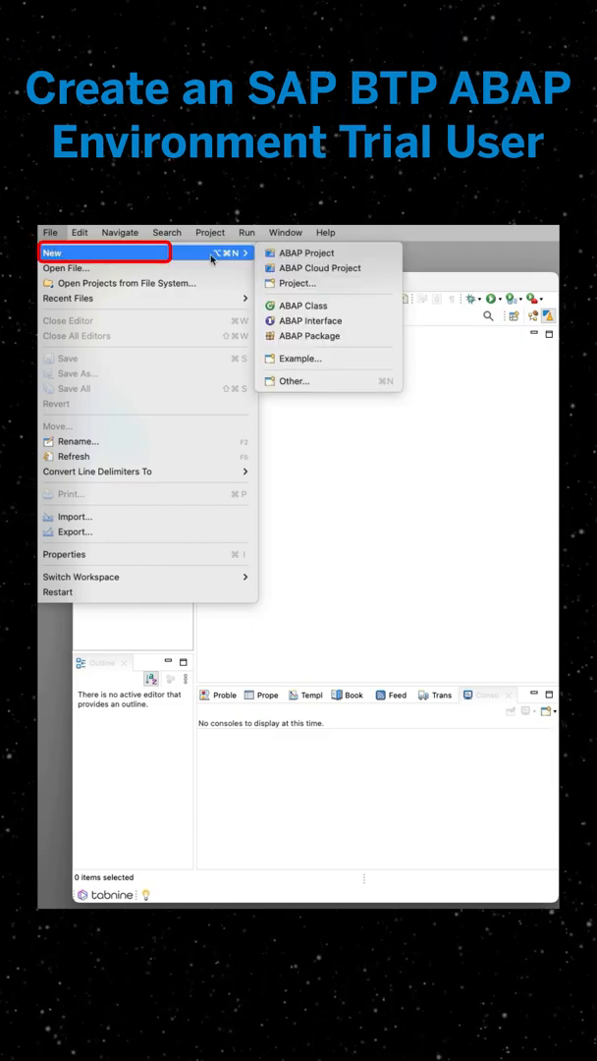
left_click(293, 381)
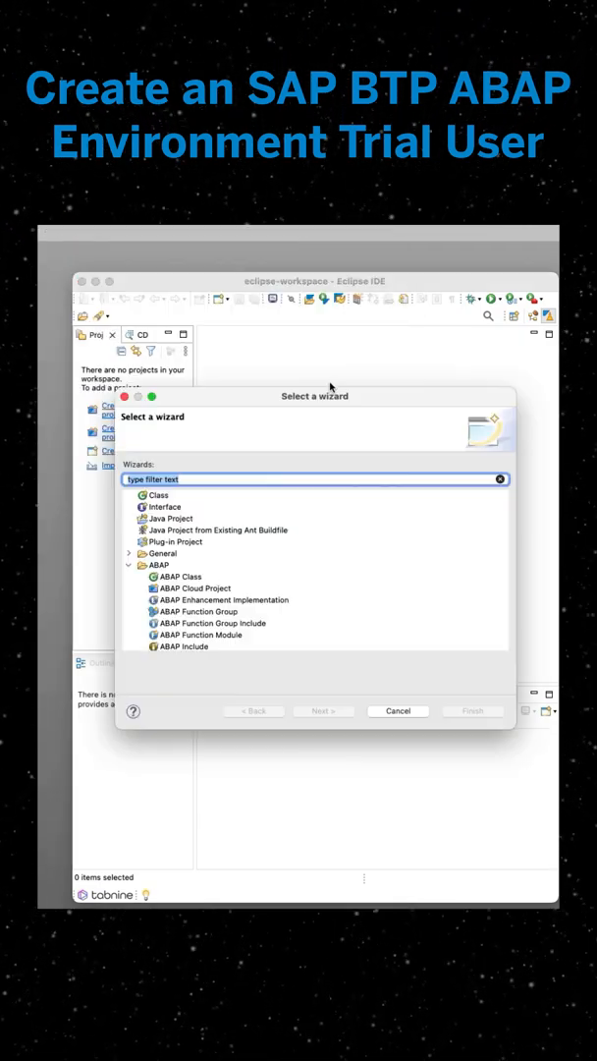
Filter wizards by 'abap' and start the ABAP Cloud Project wizard.
type("a")
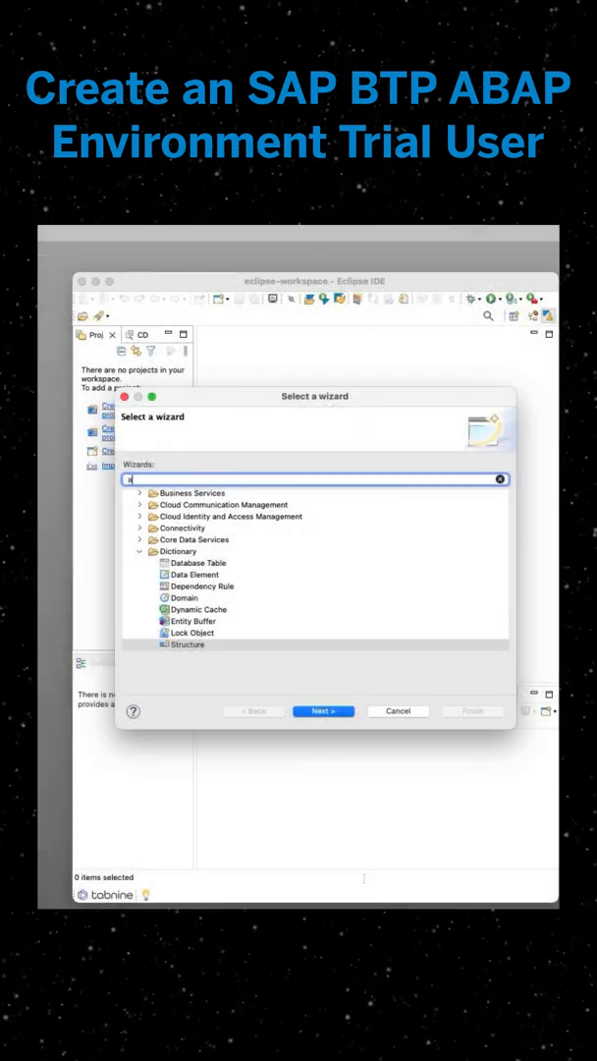
type("abap")
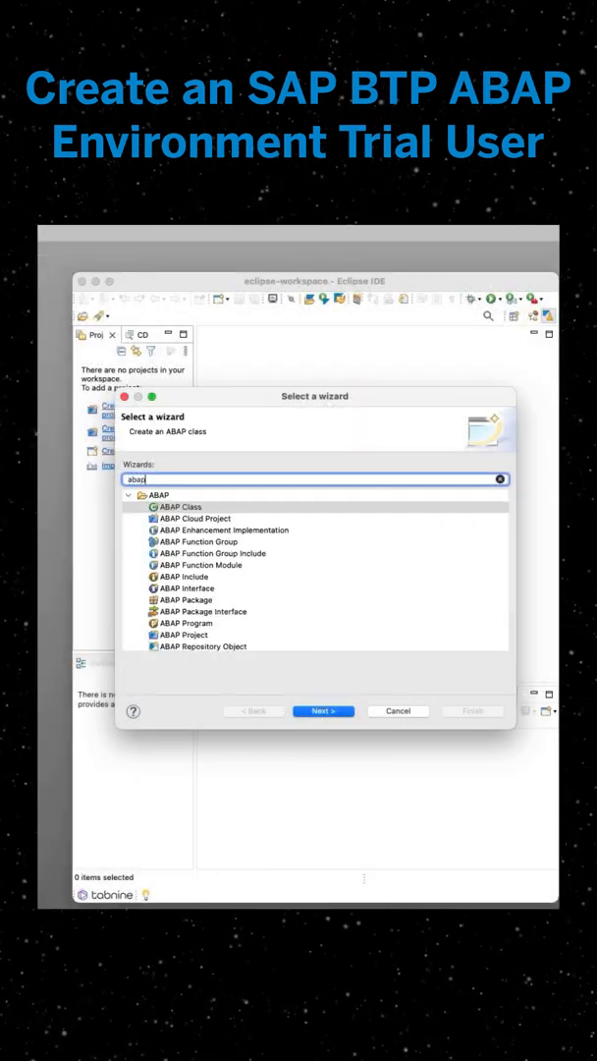
left_click(195, 518)
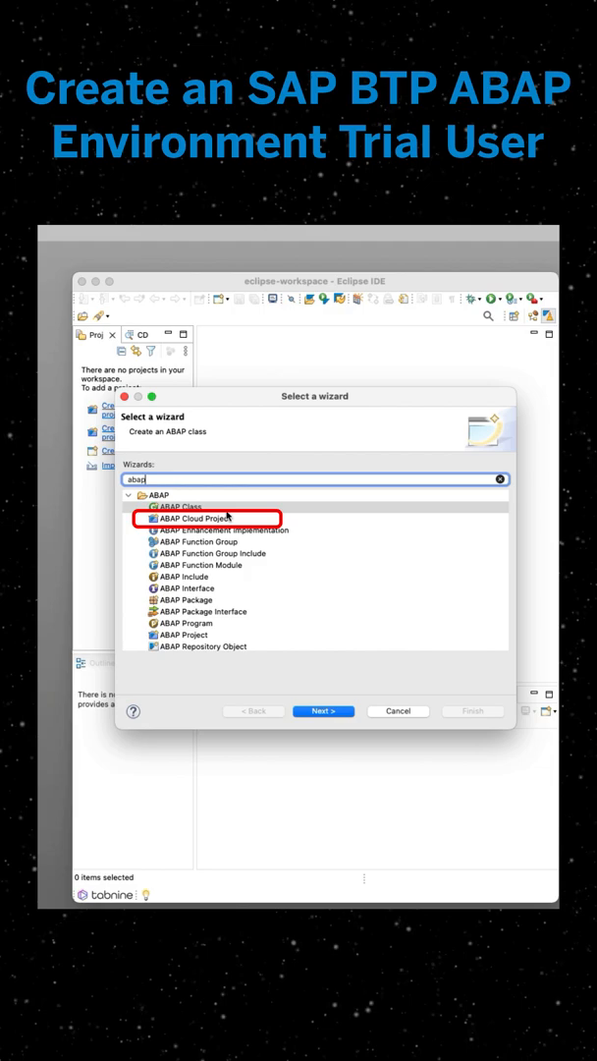
left_click(197, 518)
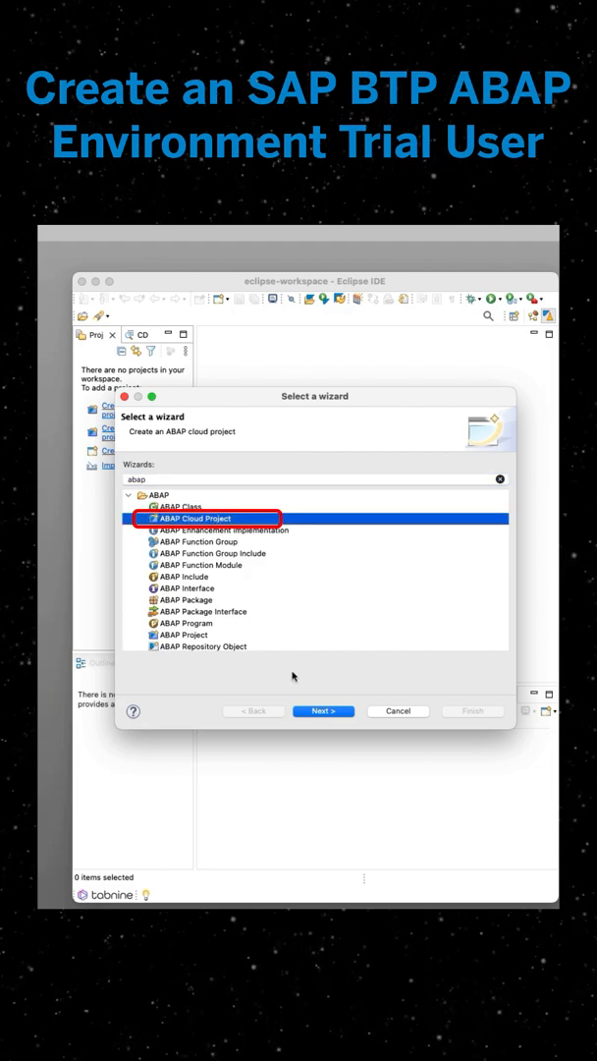
left_click(323, 711)
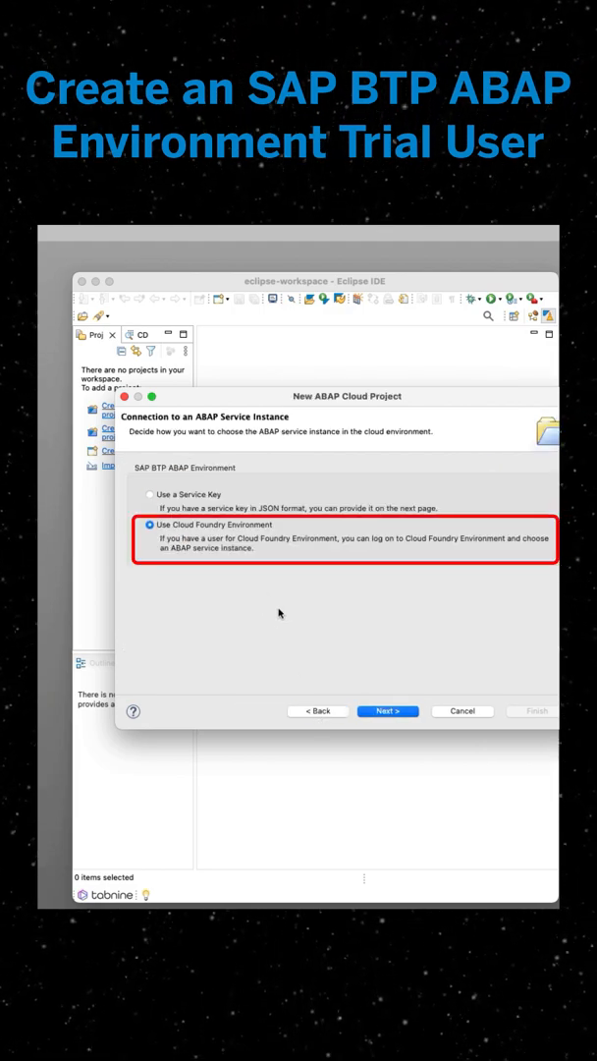
Log in to Cloud Foundry in US East (VA) with email and password.
left_click(387, 711)
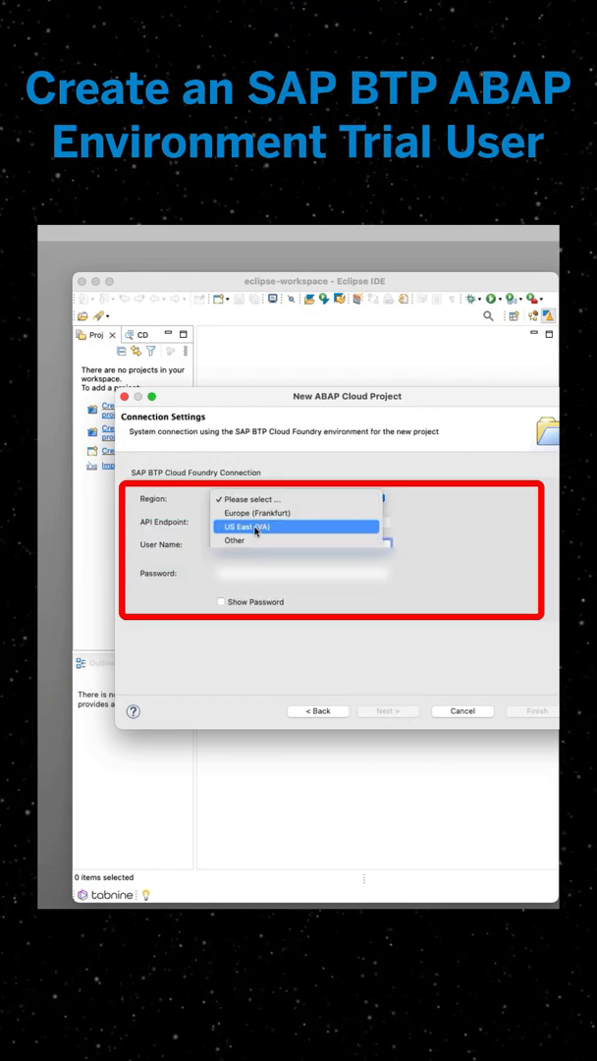
left_click(246, 527)
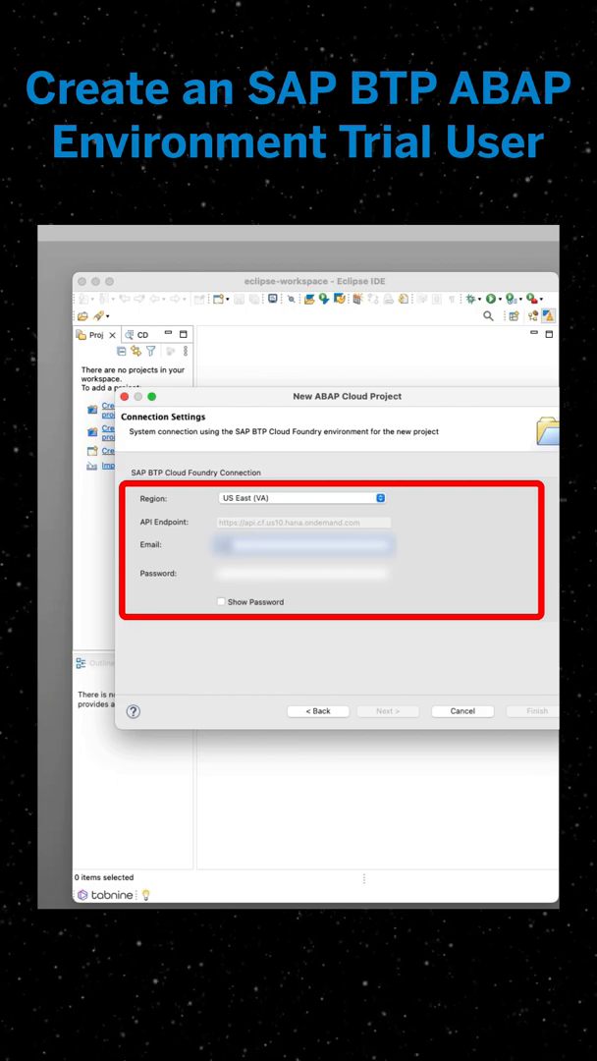
type("password")
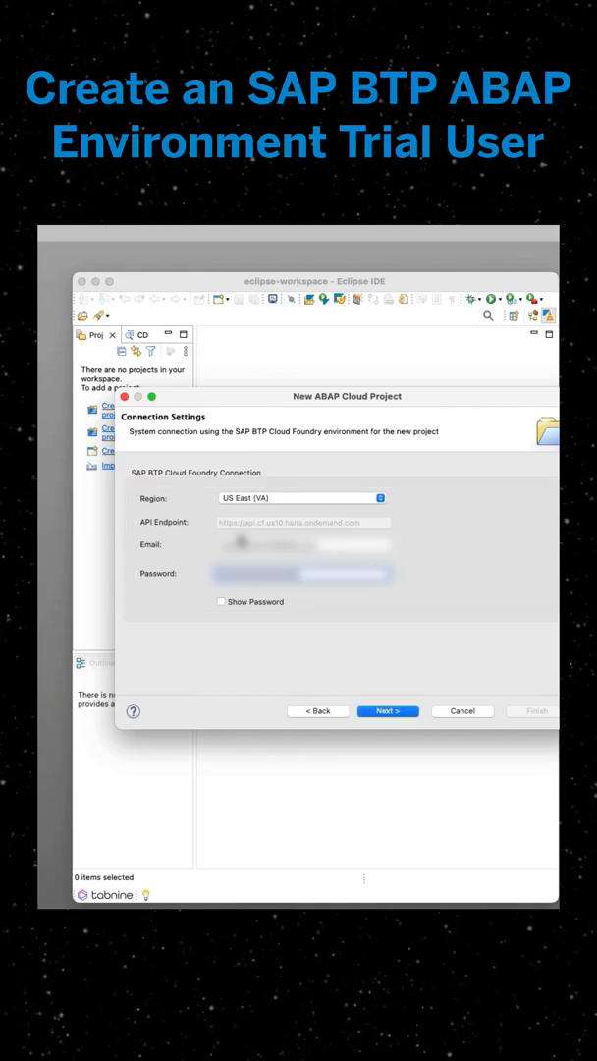
left_click(387, 711)
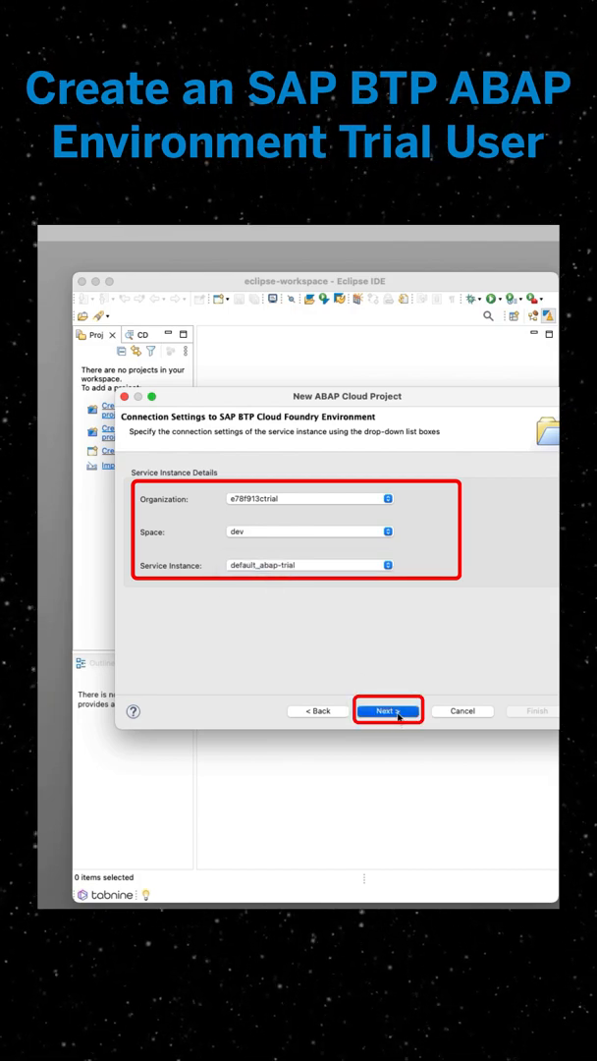
Use the default_abap-trial instance, log on in the browser, and finish creating TRL_EN.
left_click(387, 710)
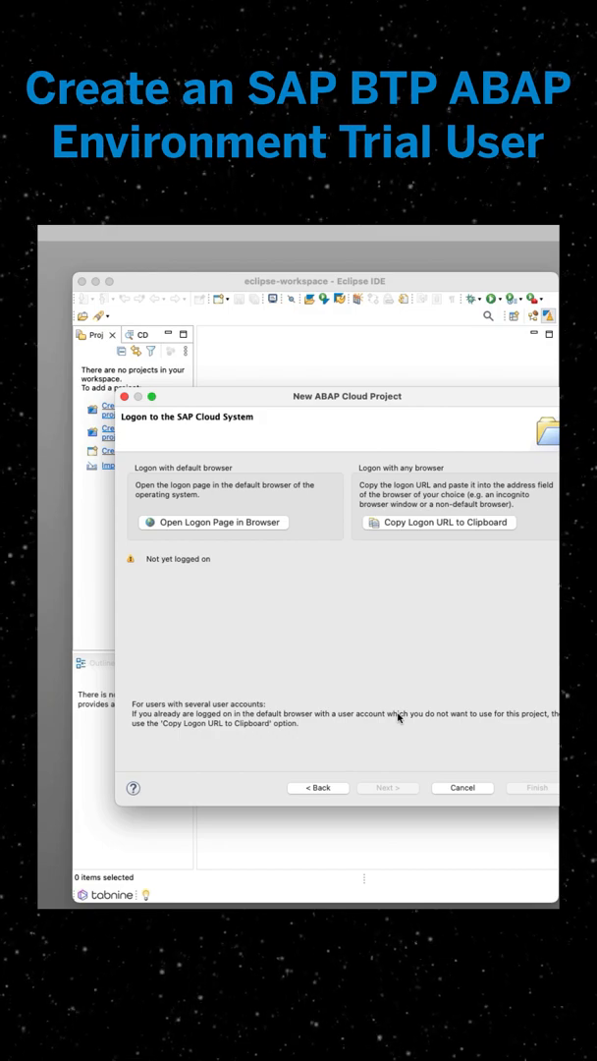
left_click(211, 522)
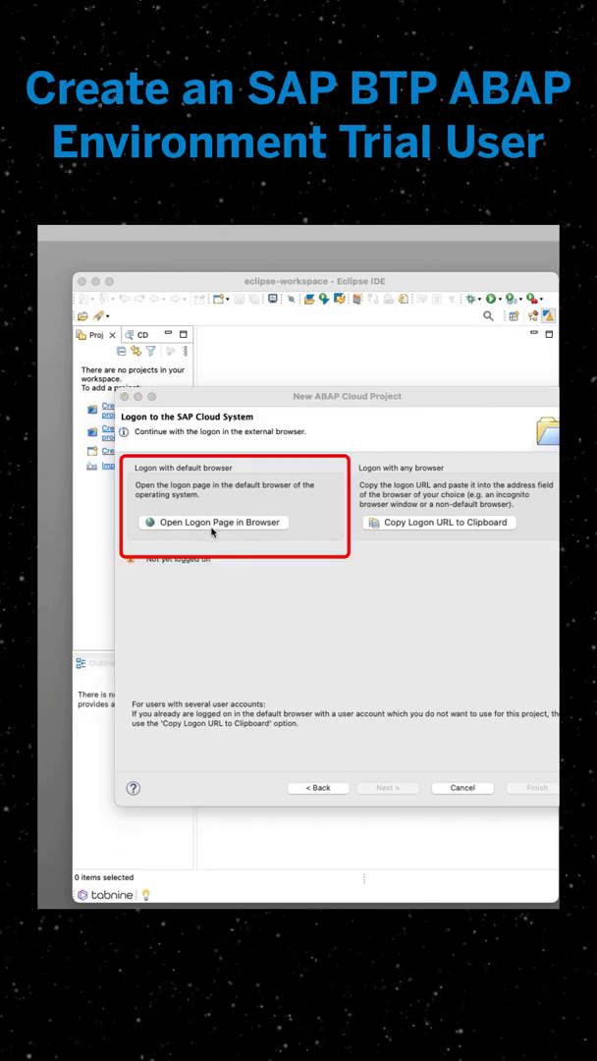
left_click(211, 521)
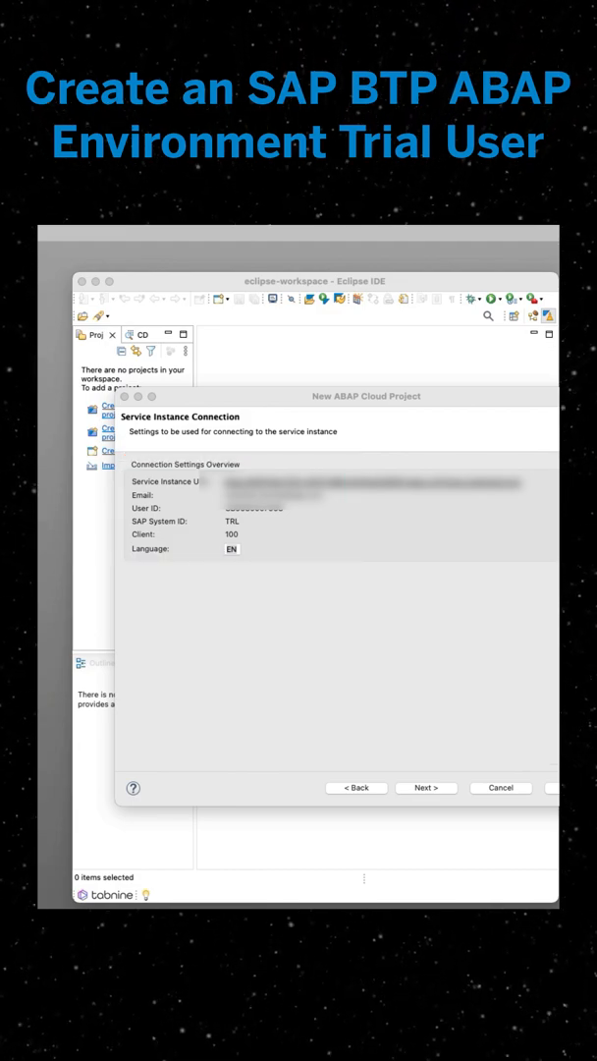
left_click(426, 788)
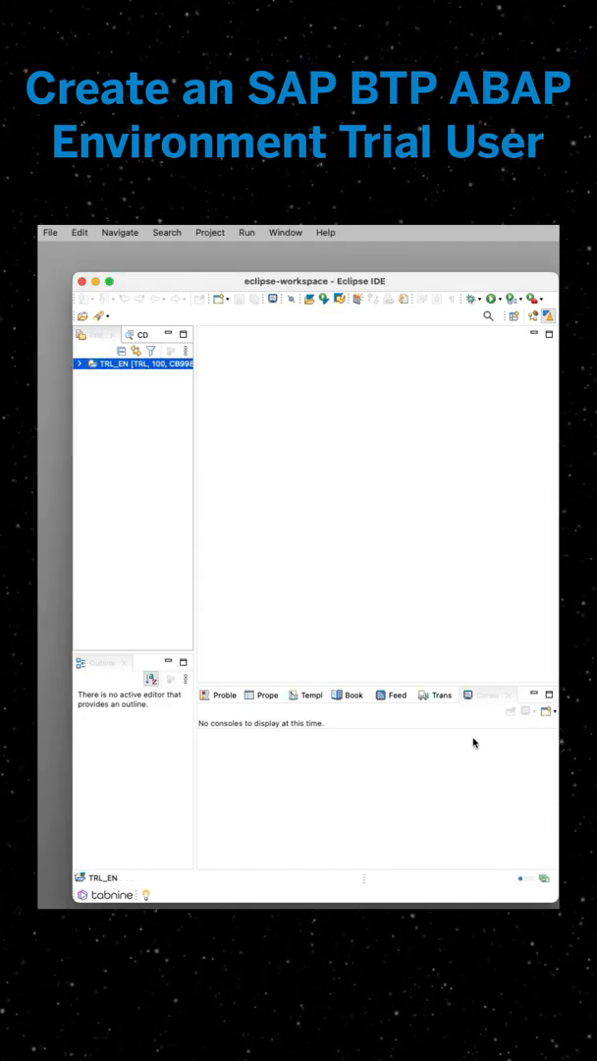